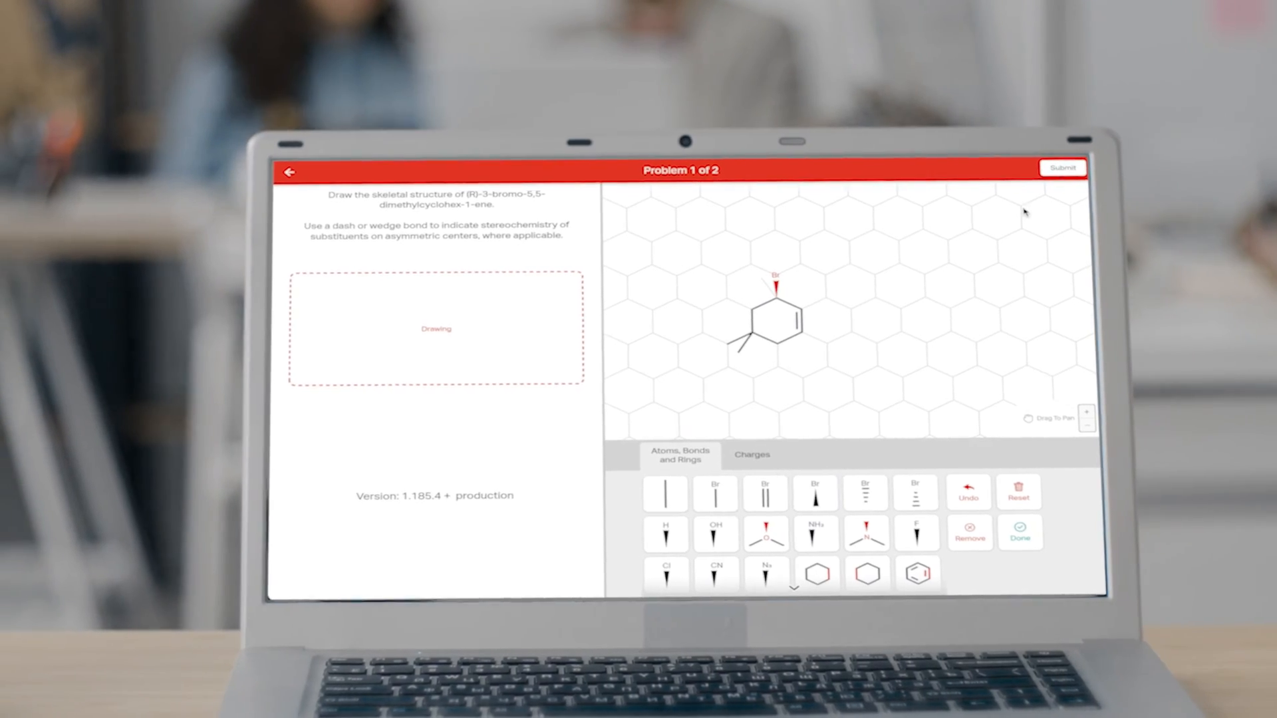
Step: Submit the (R)-3-bromo-5,5-dimethylcyclohex-1-ene structure for grading, receiving Correct with the solution shown
left_click(1062, 168)
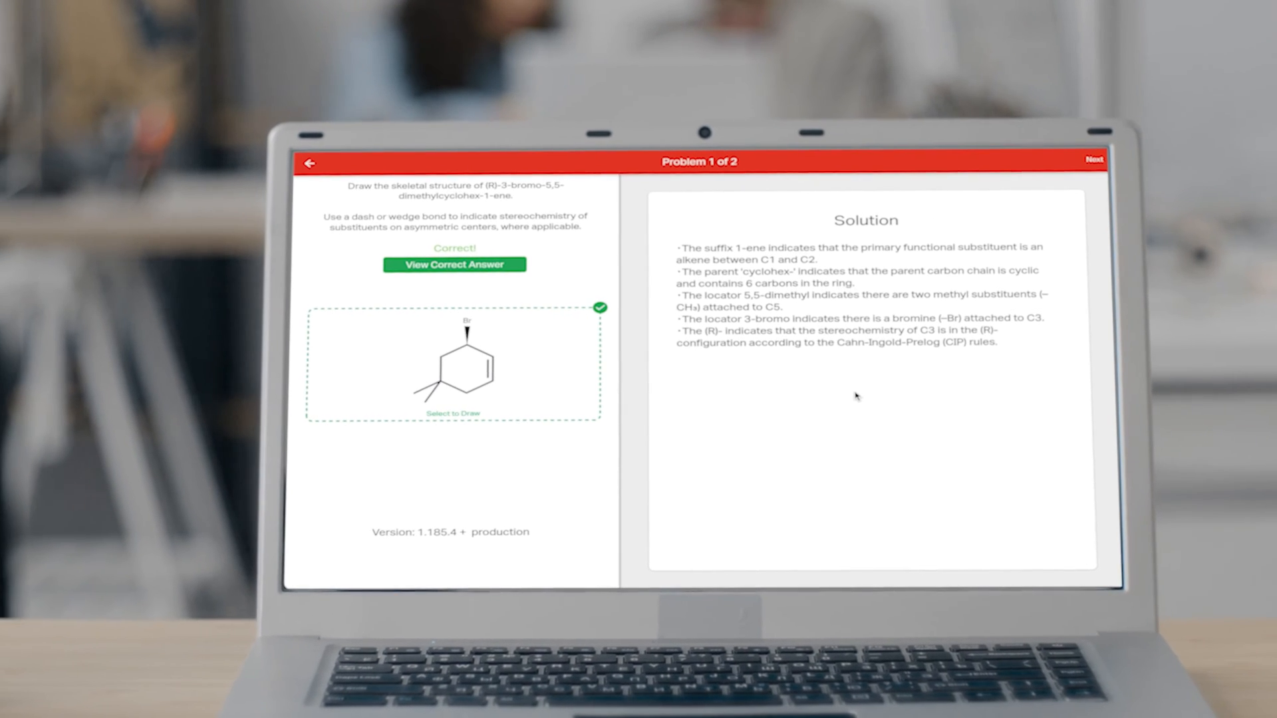